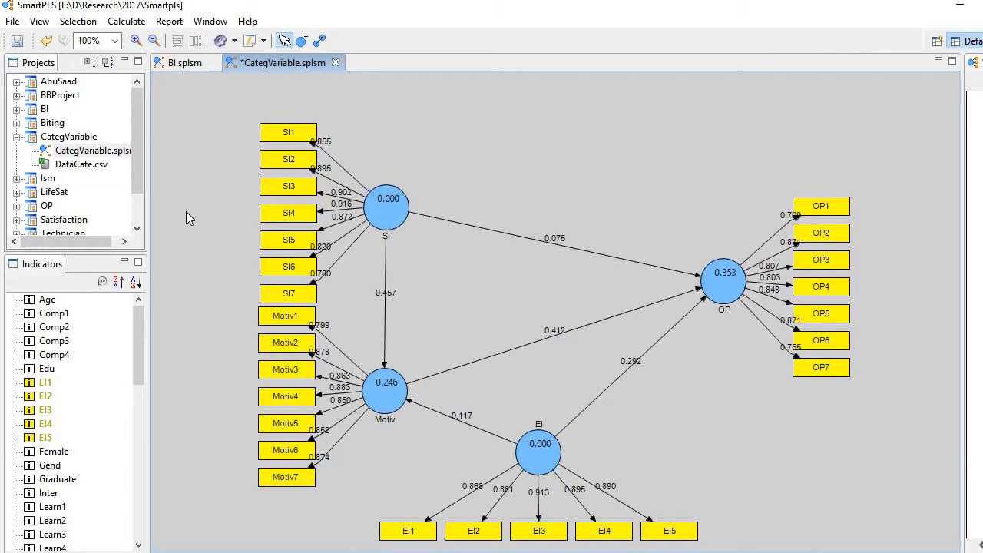
mouse_move(178, 166)
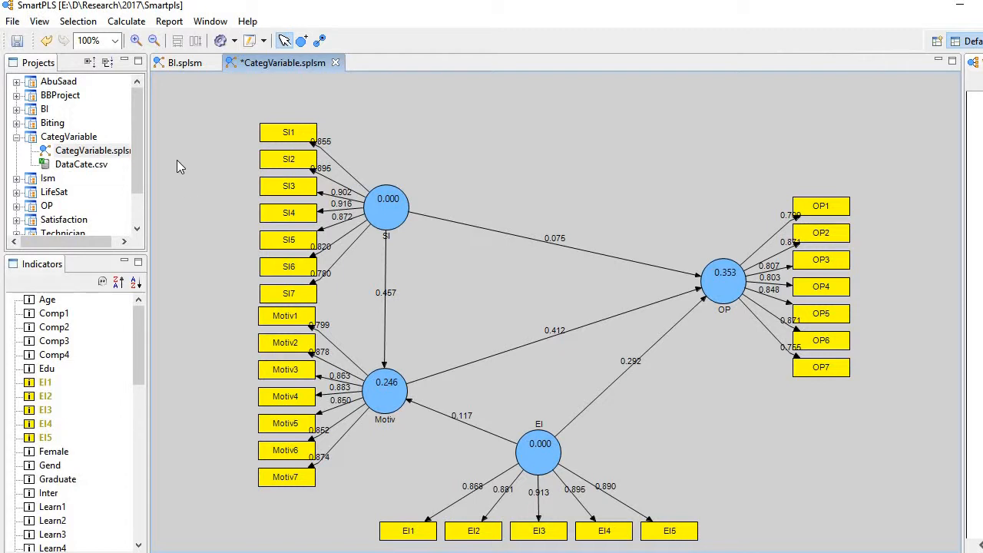
Run the PLS Algorithm on the CategVariable model with default settings.
left_click(126, 22)
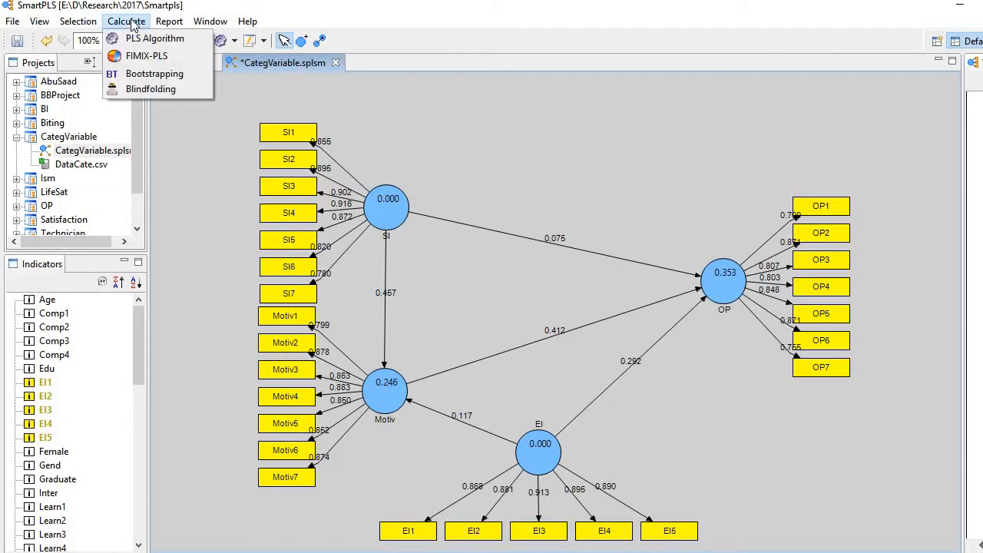
mouse_move(153, 38)
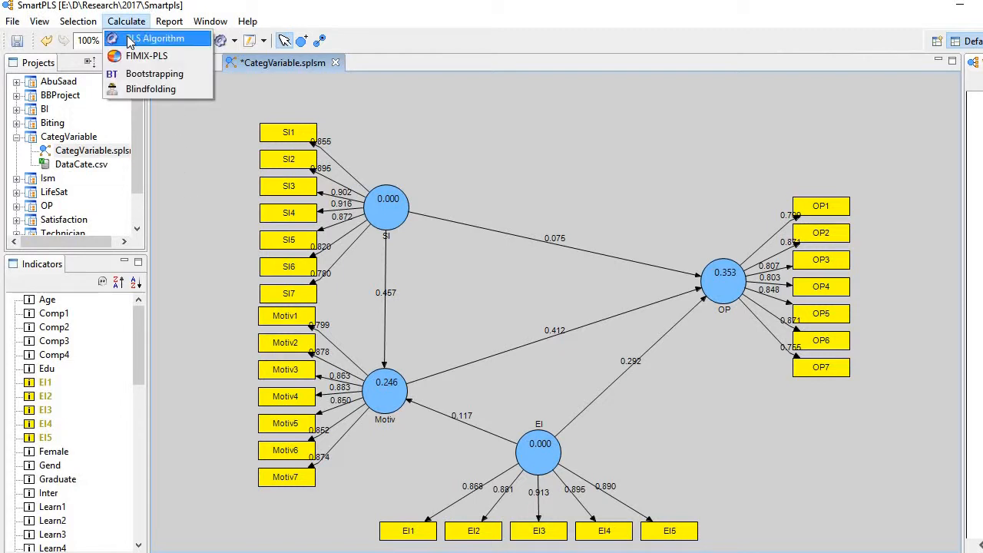
left_click(157, 39)
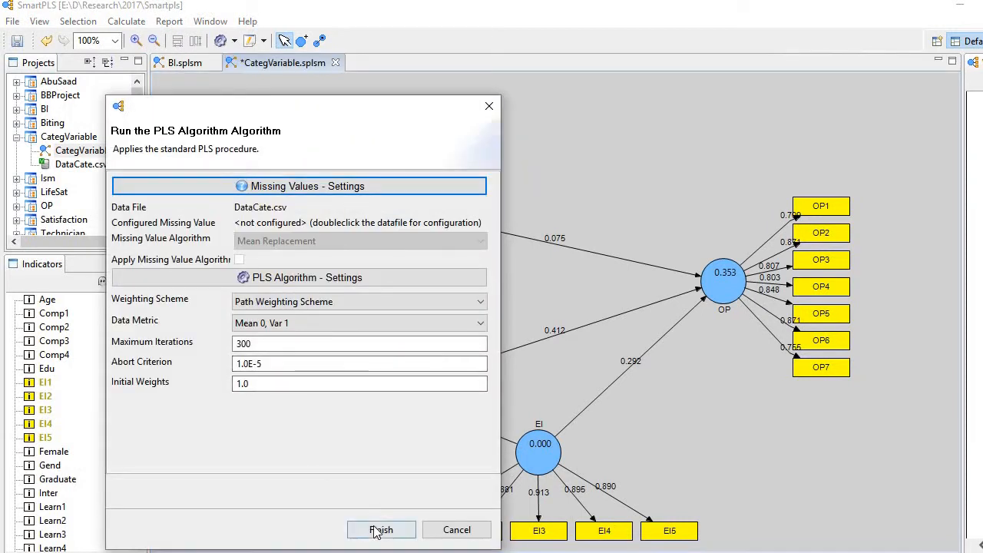
left_click(381, 530)
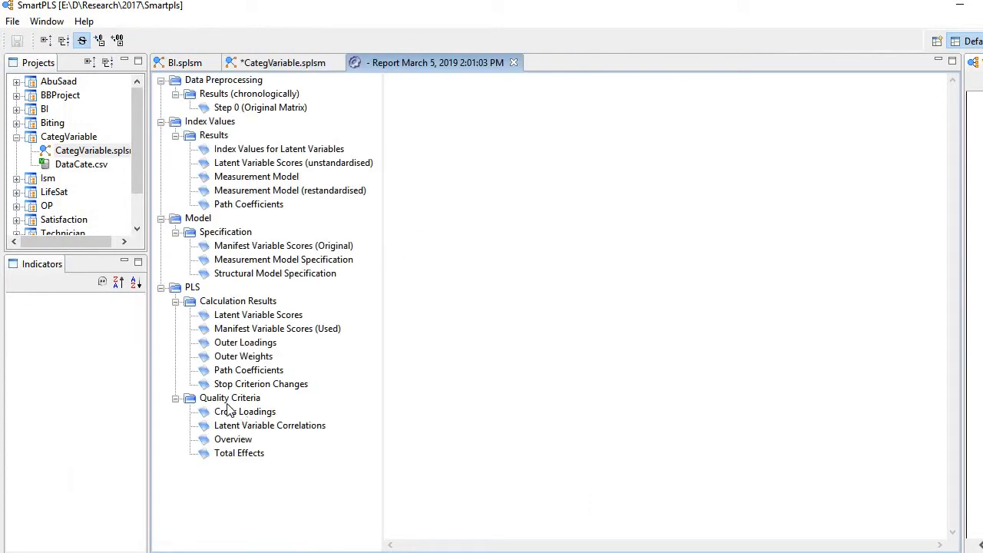
Show the Cross Loadings table under Quality Criteria in the PLS report.
left_click(231, 396)
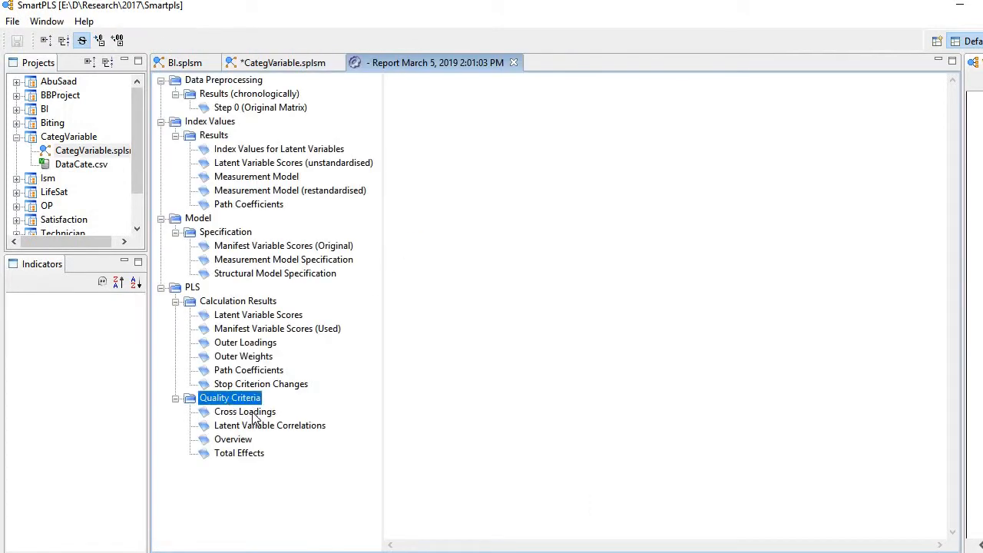
mouse_move(255, 420)
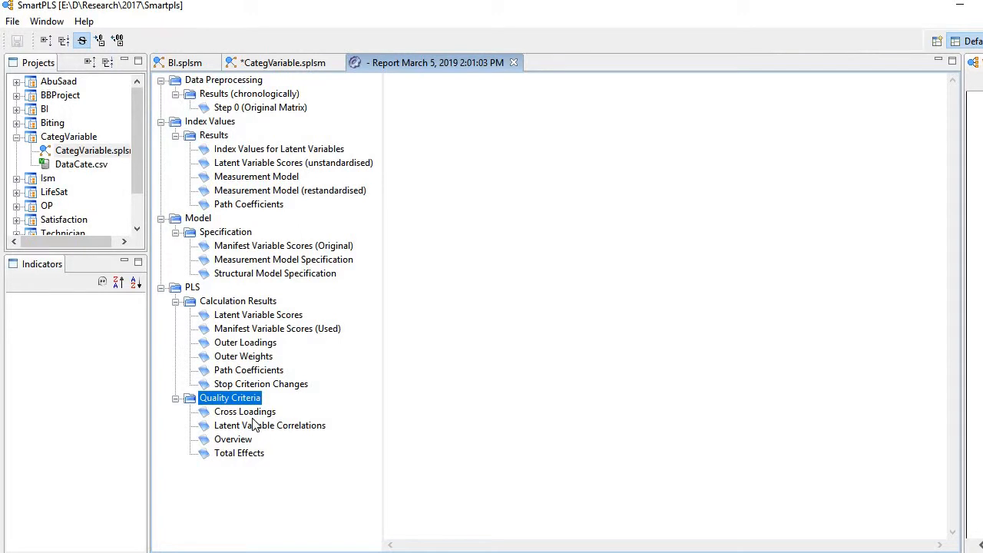
left_click(244, 412)
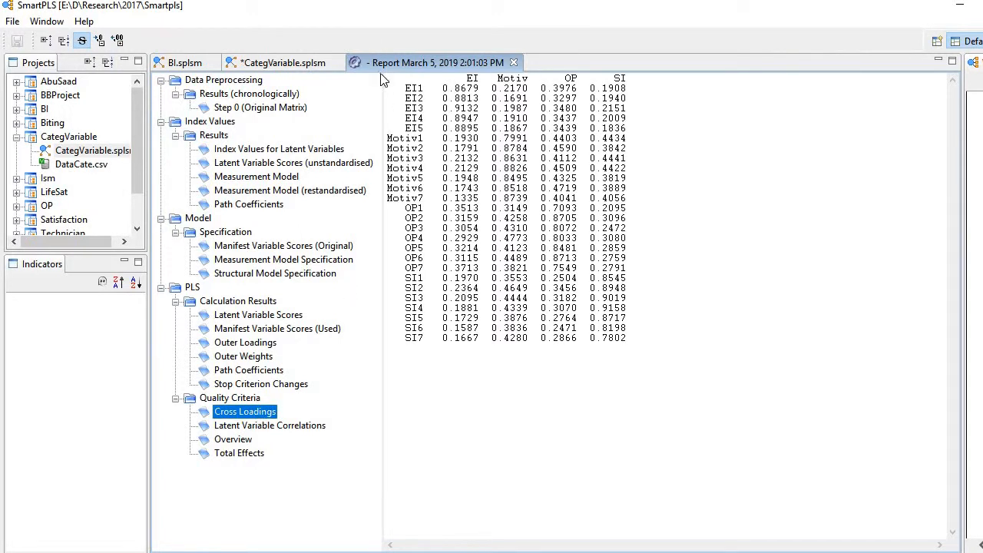
Select and copy the cross-loadings values for EI, Motiv, OP and SI.
left_click_drag(387, 73, 622, 200)
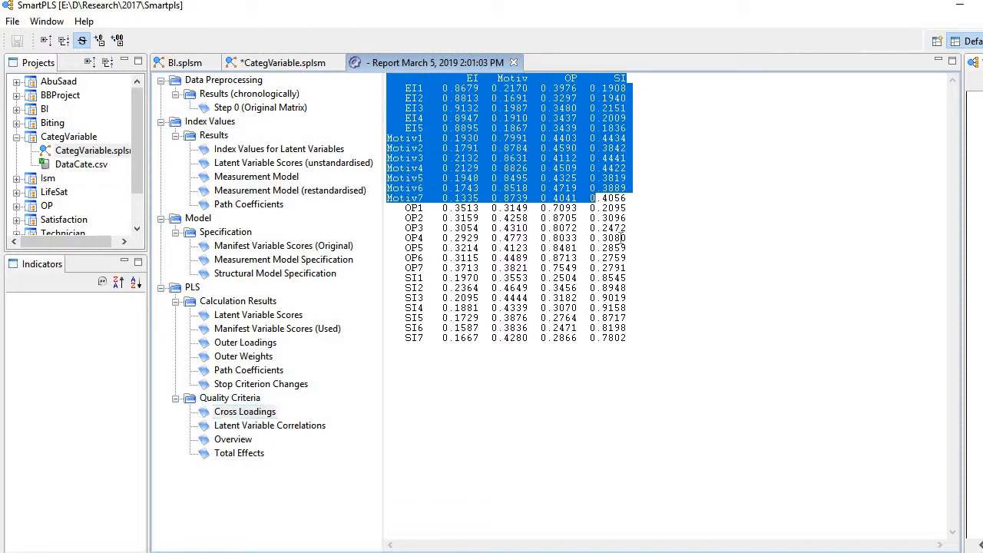
right_click(602, 299)
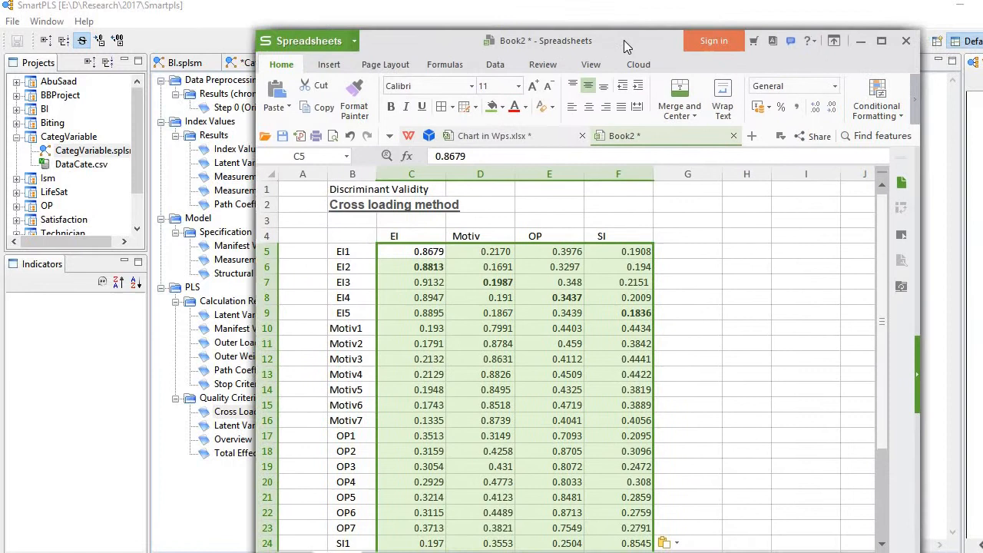
Apply a Greater Than 0.6 rule with light red fill to the loadings.
left_click(877, 98)
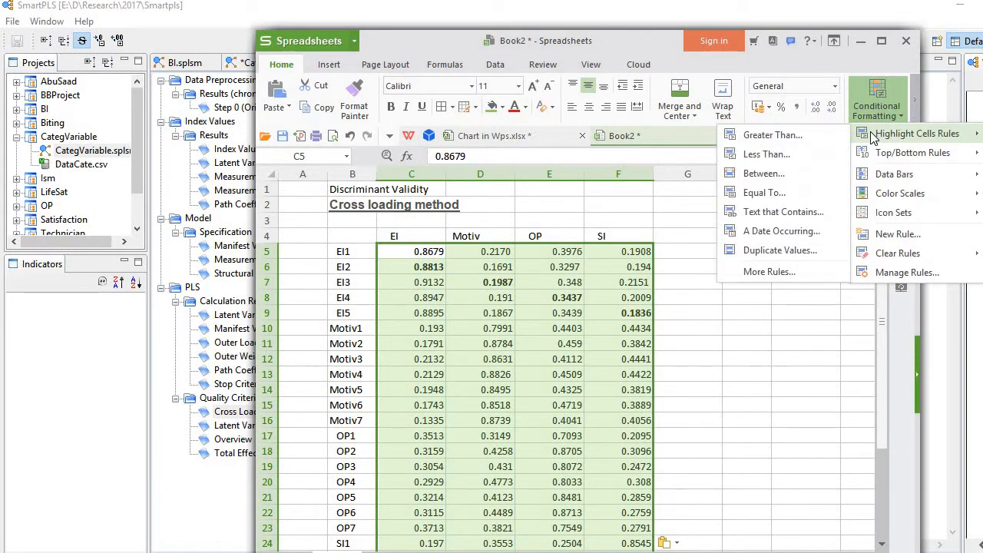
mouse_move(845, 136)
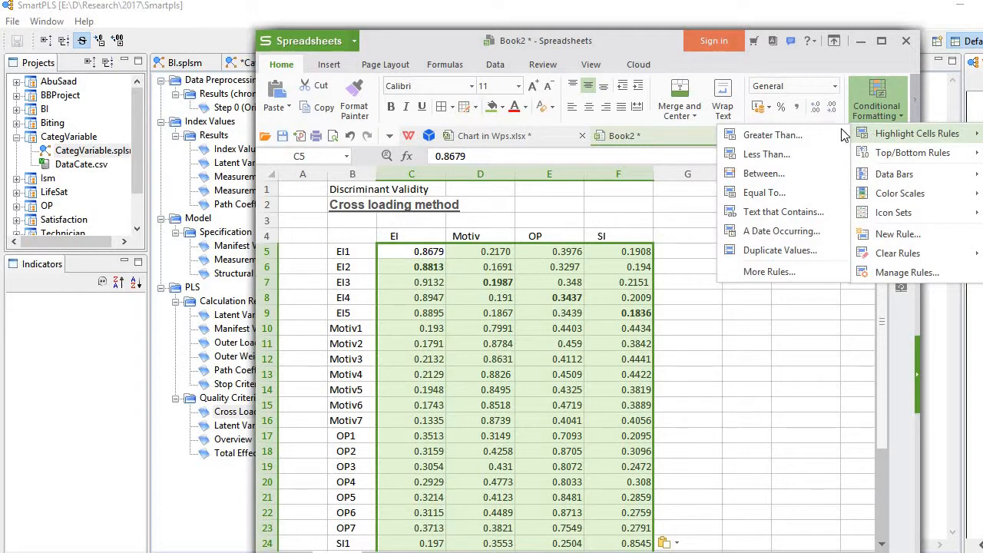
left_click(773, 135)
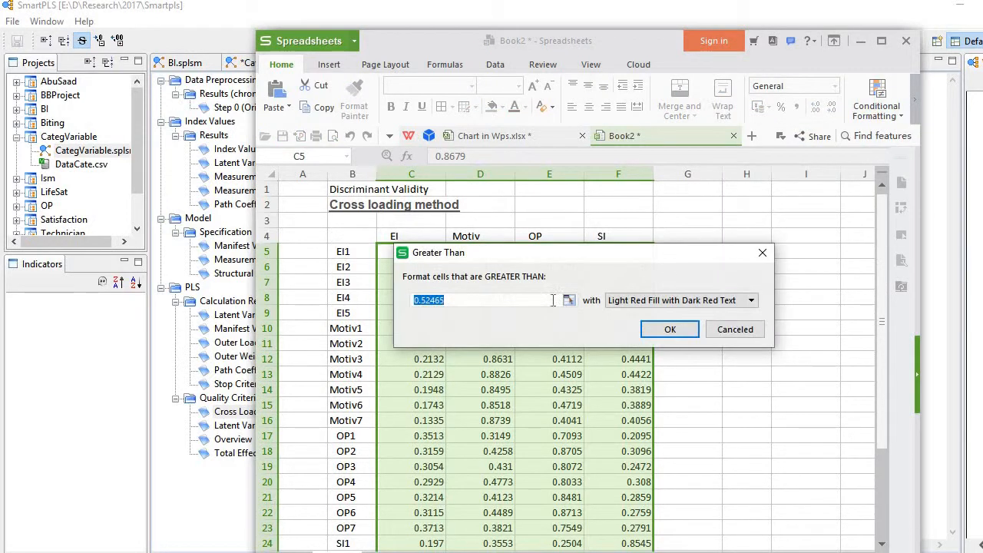
left_click(522, 300)
type("0.6")
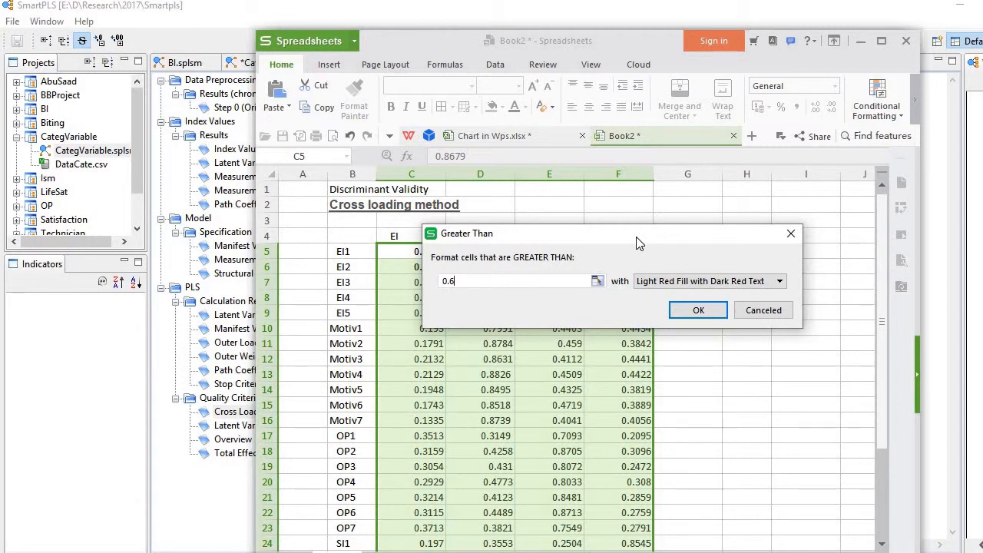
left_click(697, 310)
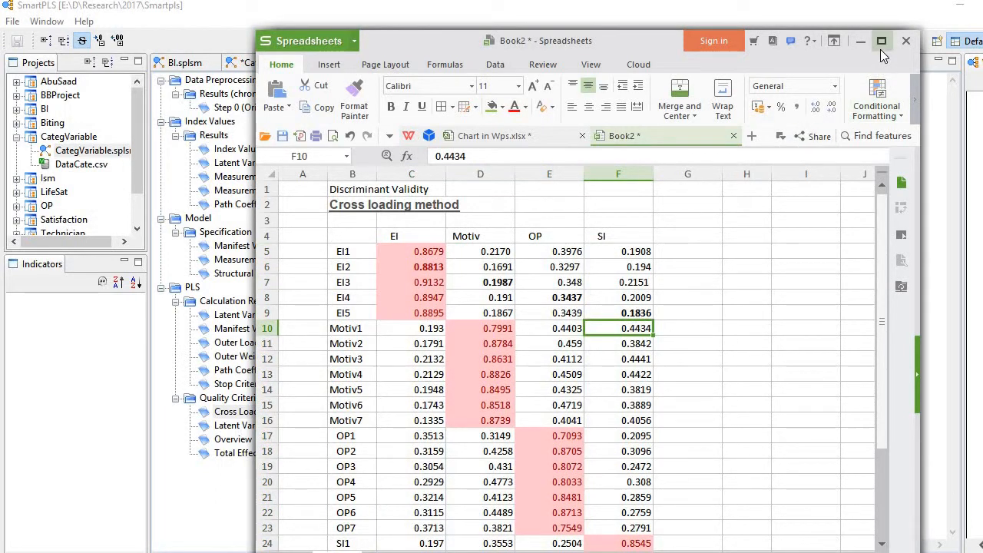
mouse_move(881, 40)
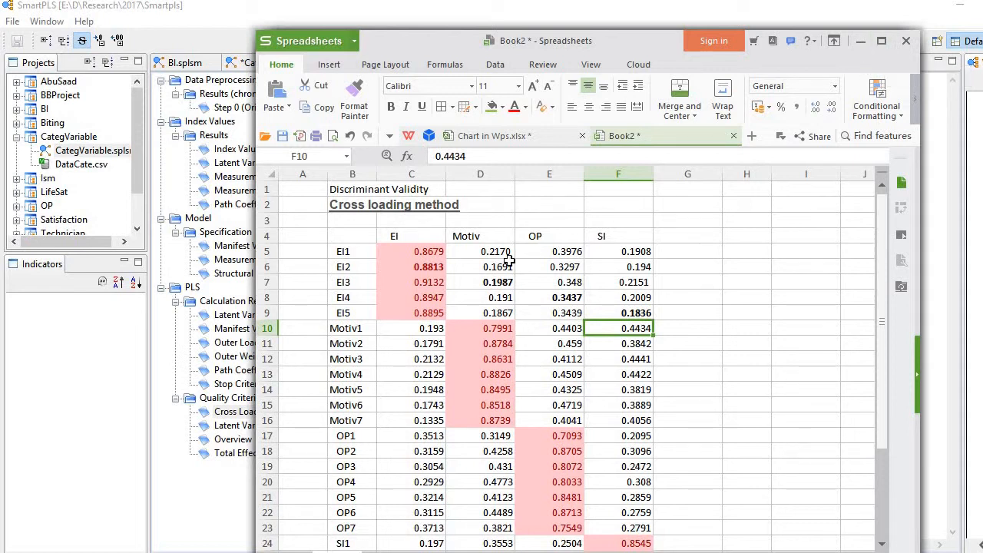
left_click(411, 313)
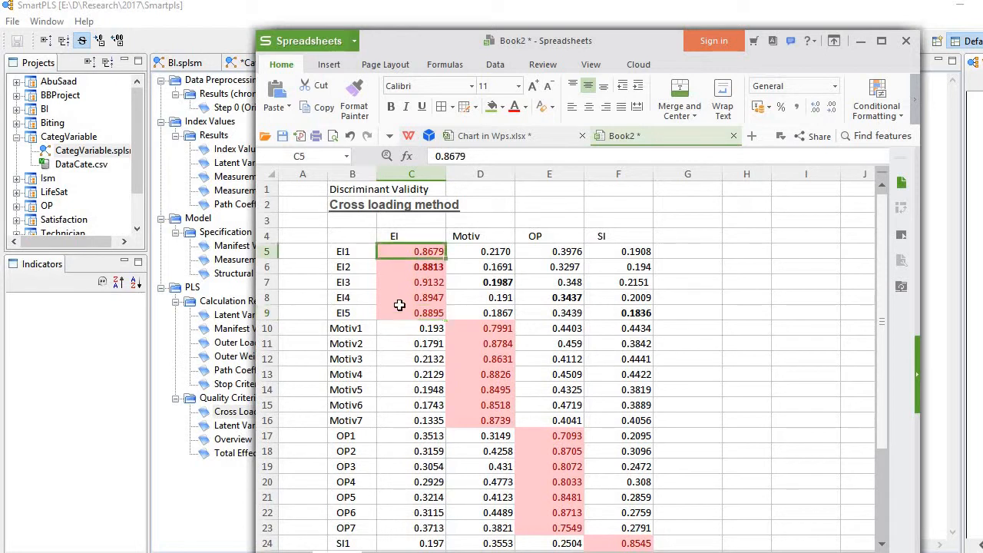
mouse_move(391, 236)
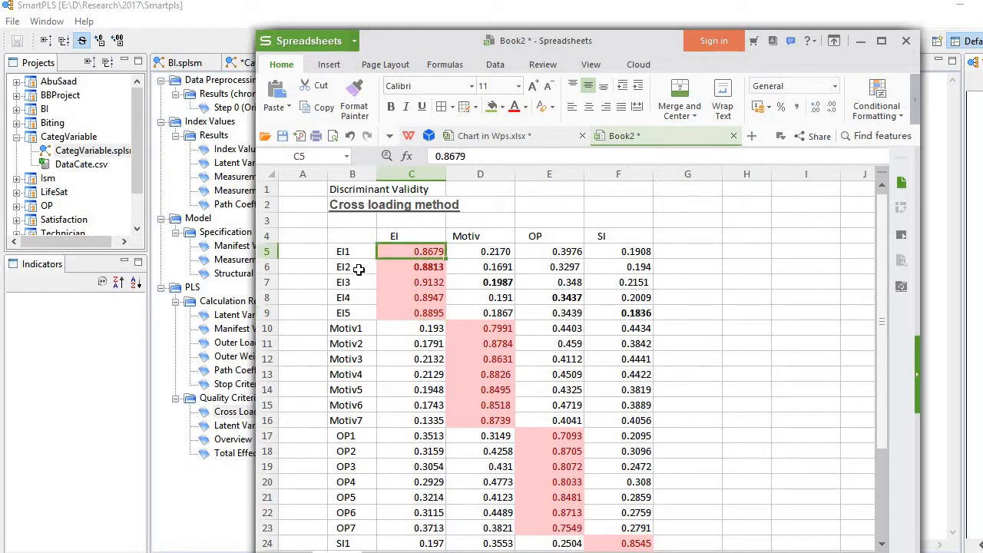
left_click(352, 313)
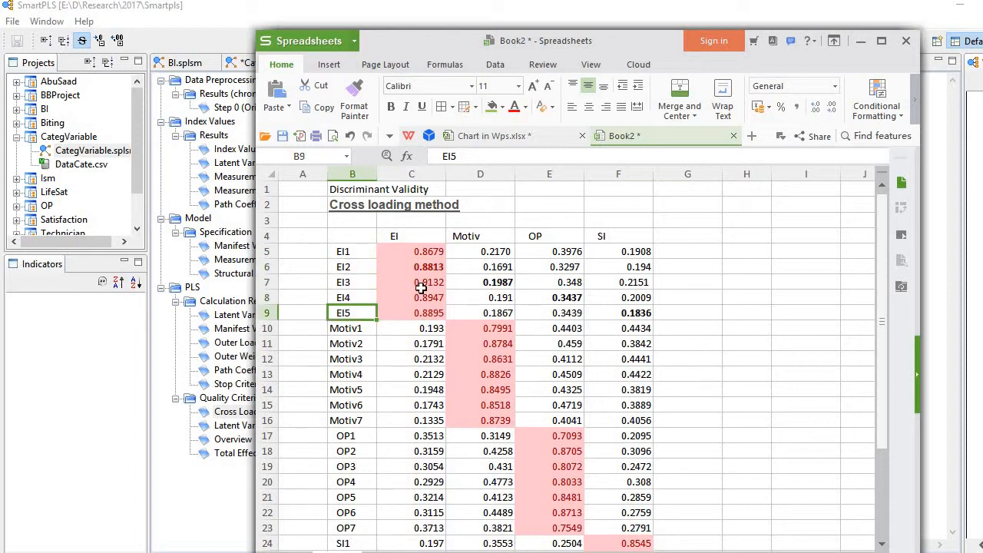
left_click(353, 252)
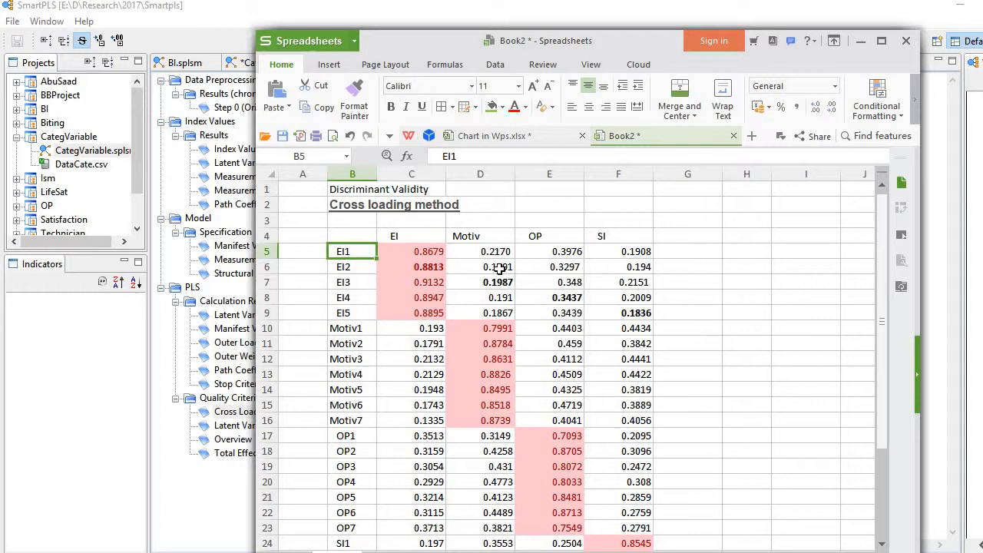
mouse_move(637, 329)
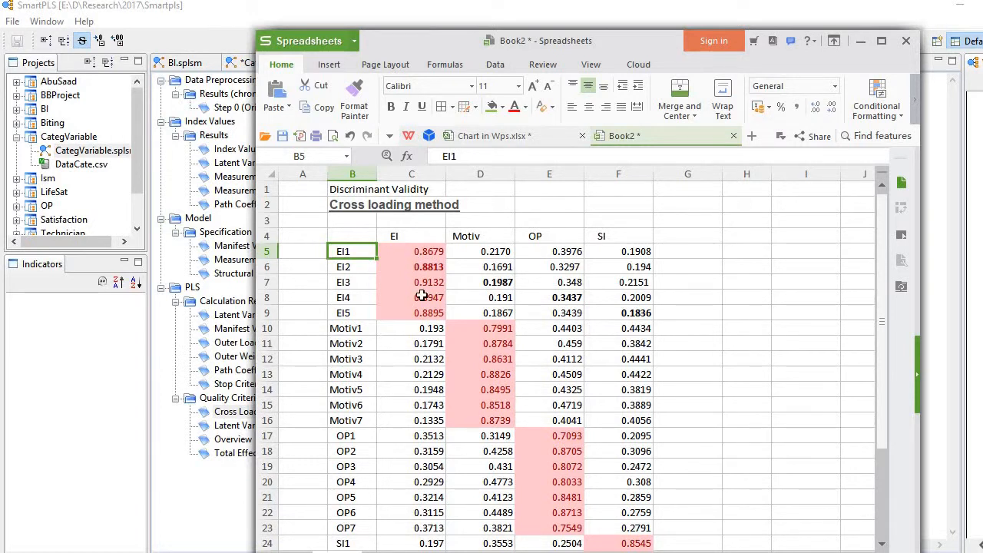
mouse_move(495, 329)
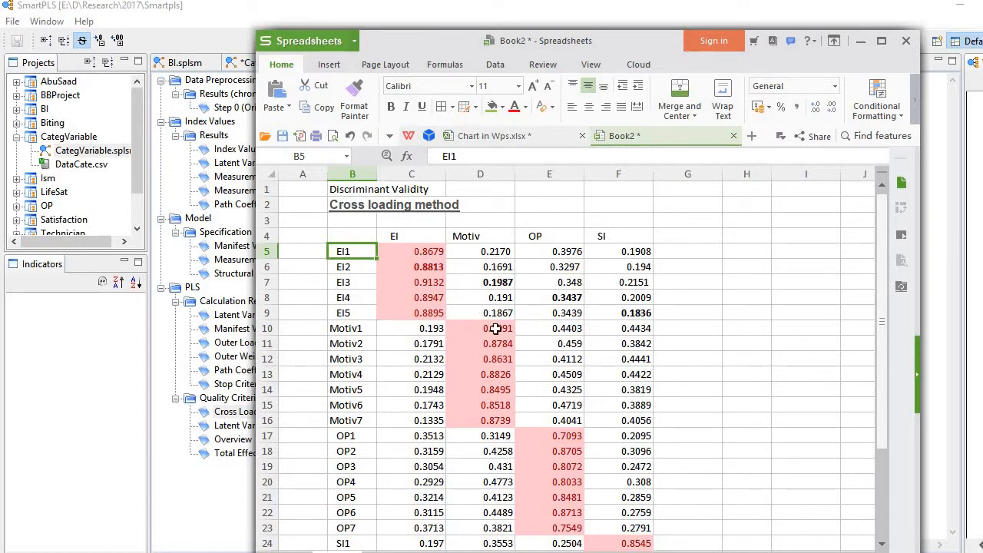
left_click(479, 328)
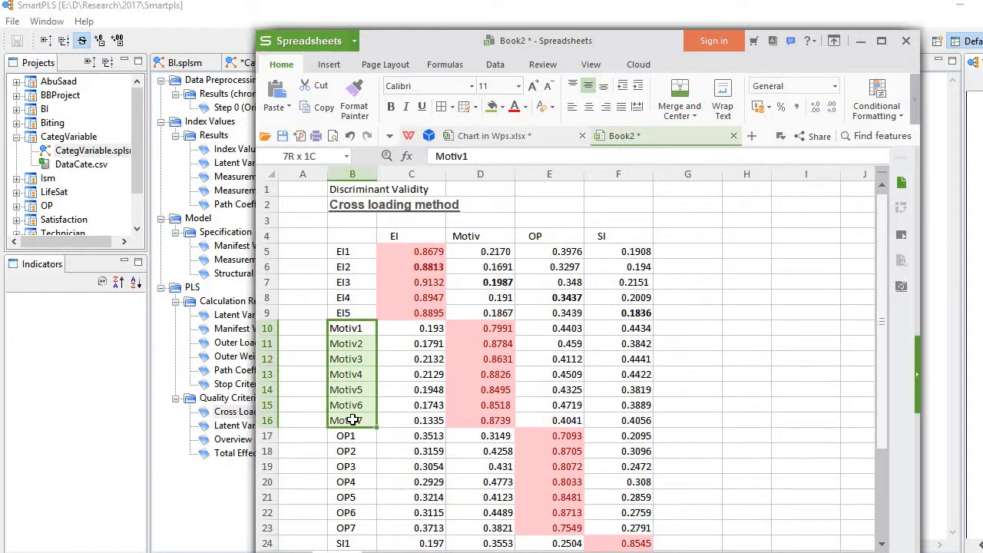
left_click(352, 328)
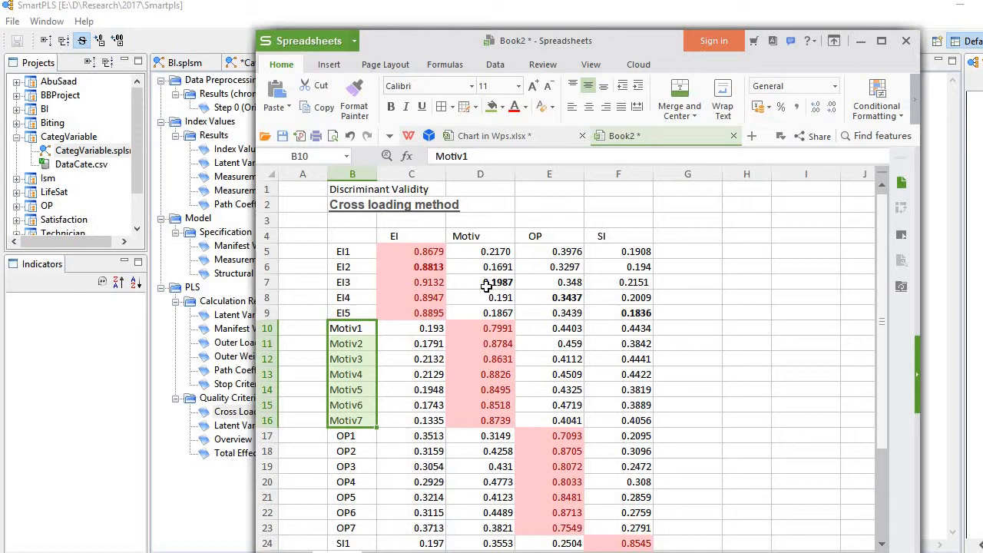
left_click(479, 236)
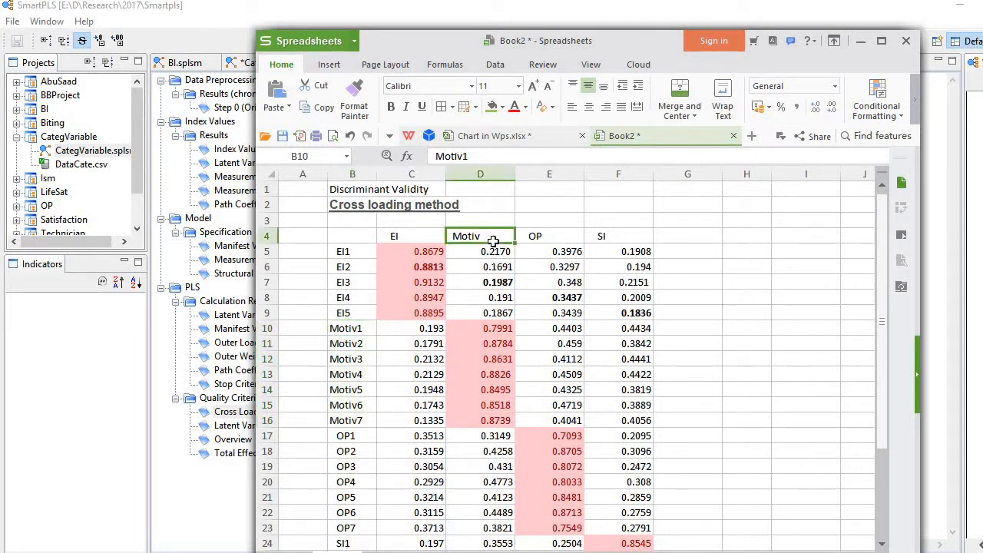
left_click(479, 236)
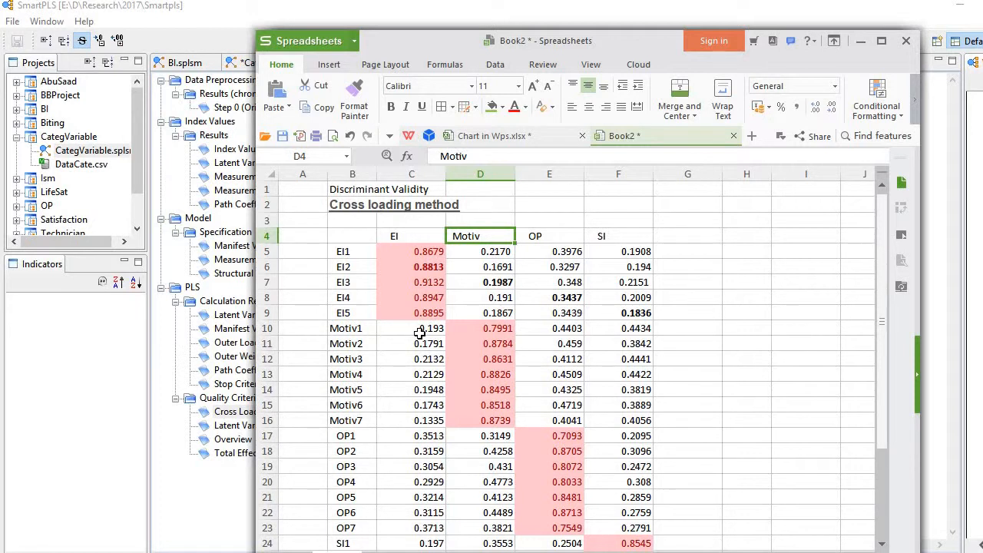
left_click(412, 328)
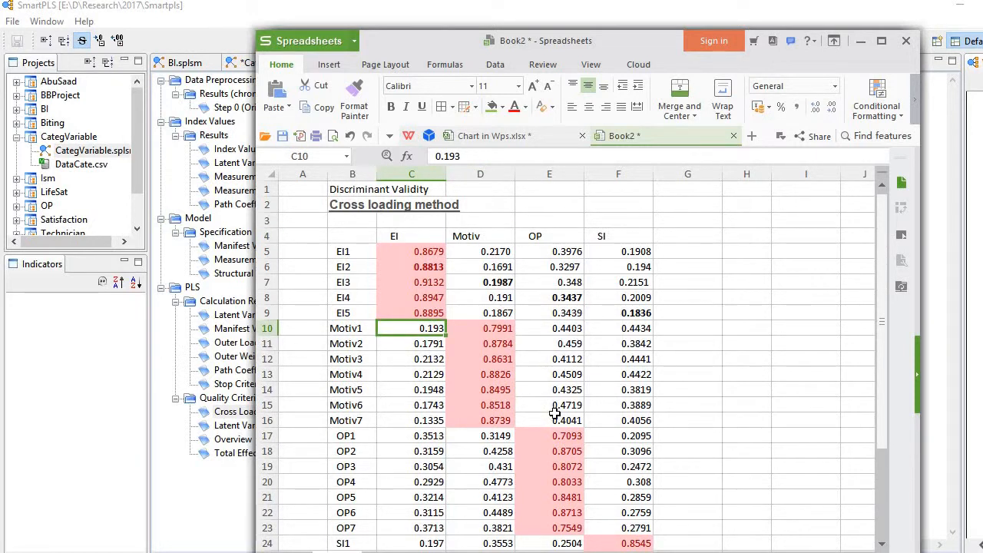
mouse_move(622, 321)
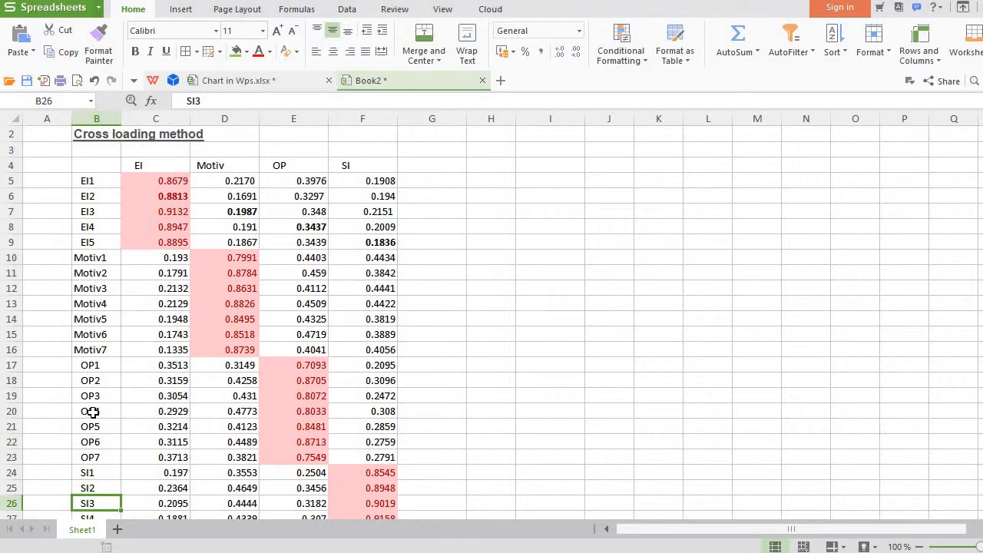
Scroll down to show the highlighted table through the SI7 row.
scroll("down", 3)
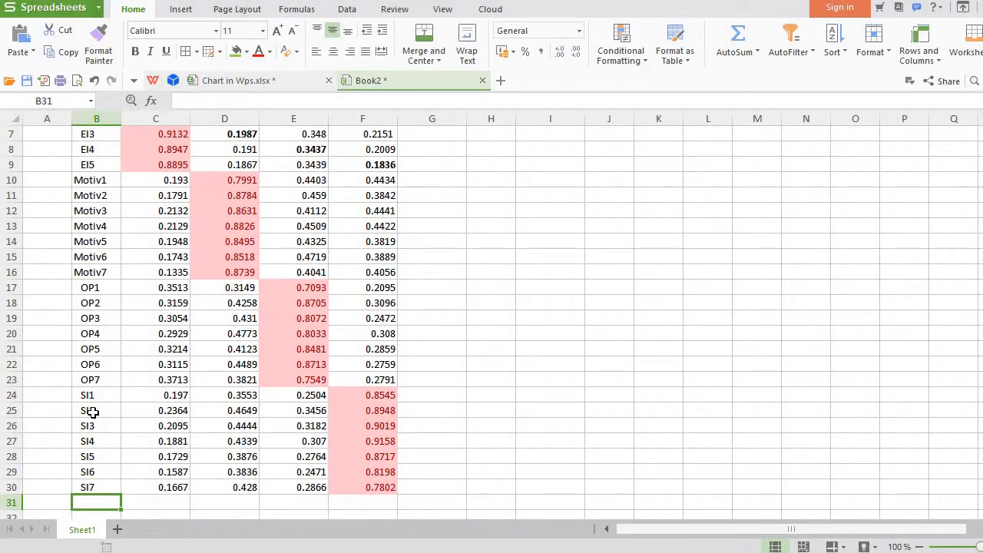